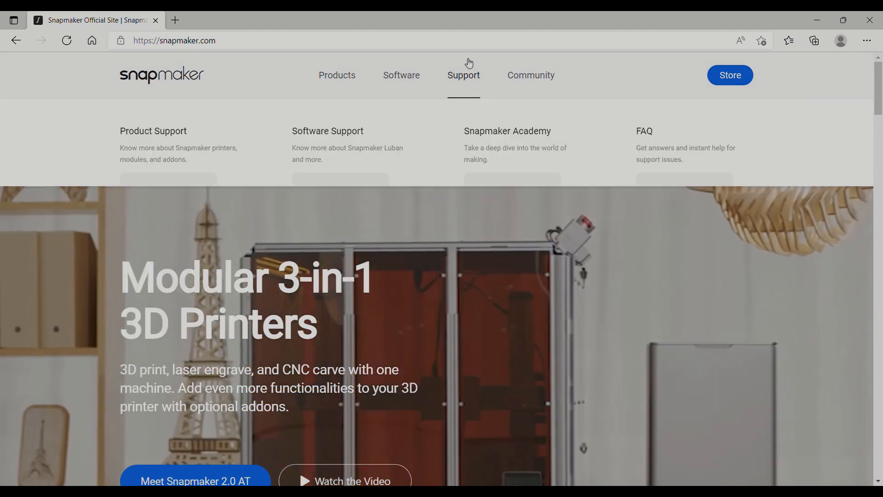
Go to the Snapmaker Support Center home page from the site navigation.
{"action": "left_click", "coordinate": [462, 75]}
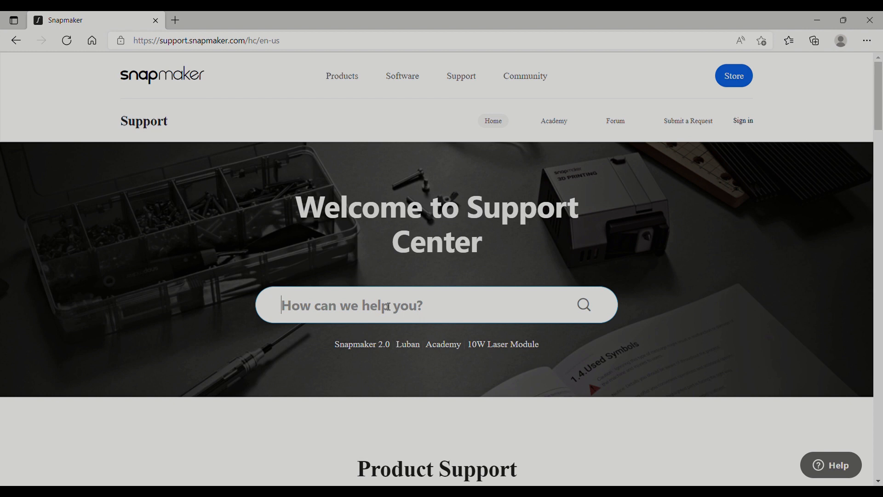
Search 'firmware' and open 'How to Upgrade the Firmware of Snapmaker 2.0'.
{"action": "type", "text": "firmware"}
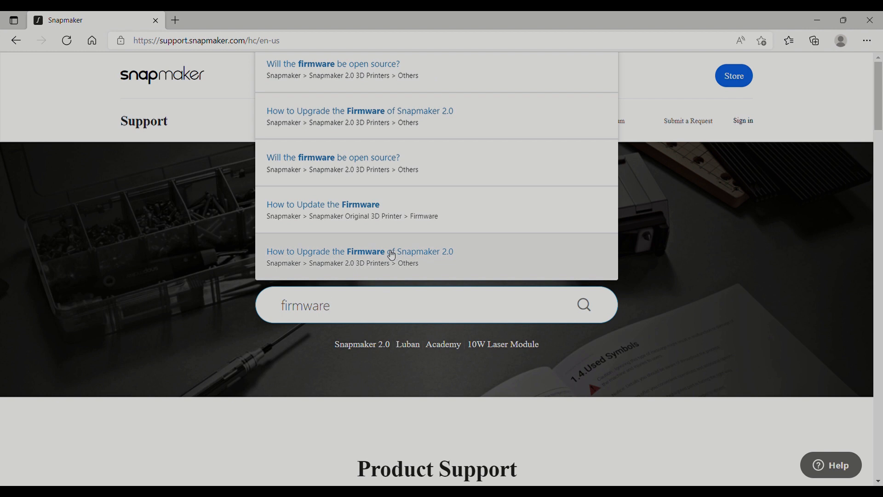
{"action": "left_click", "coordinate": [360, 251]}
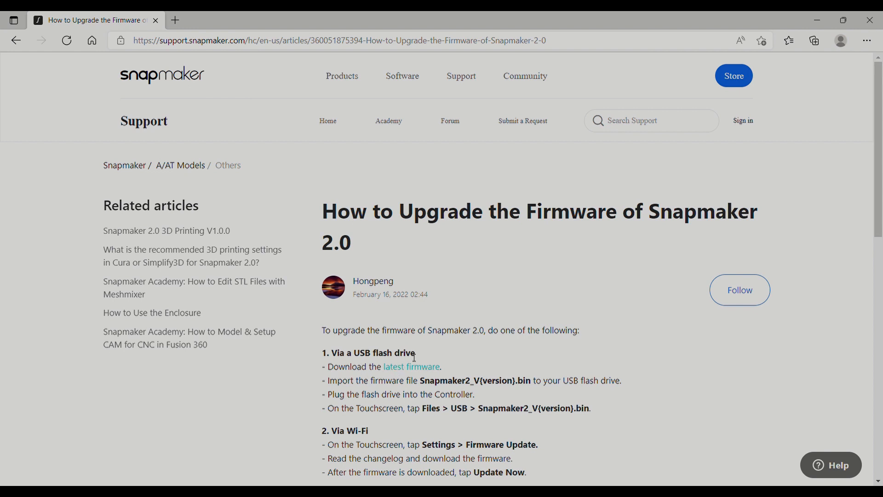
{"action": "mouse_move", "coordinate": [655, 350]}
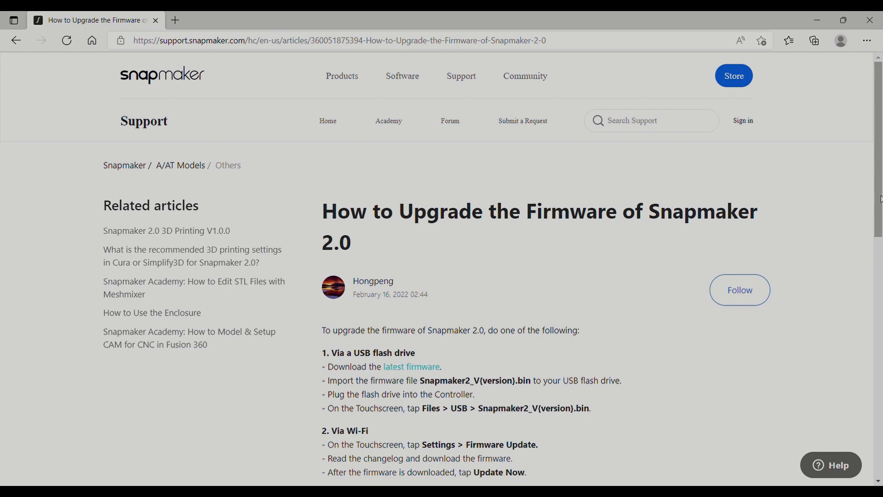
{"action": "scroll", "scroll_direction": "down", "scroll_amount": 3}
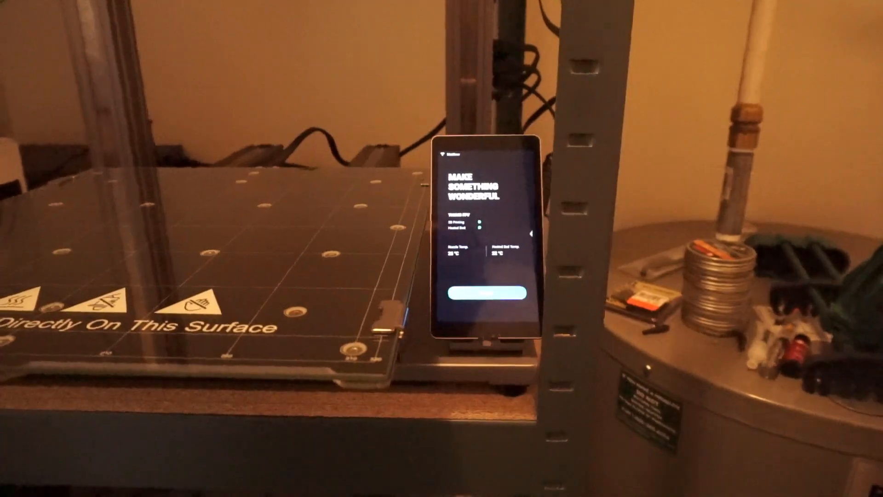
On the touchscreen, go to Settings > Firmware Update.
{"action": "left_click", "coordinate": [485, 298]}
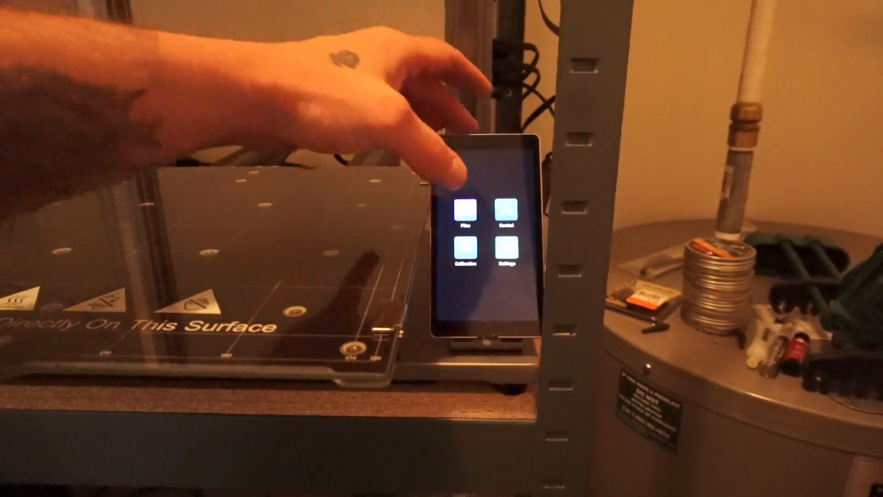
{"action": "left_click", "coordinate": [505, 254]}
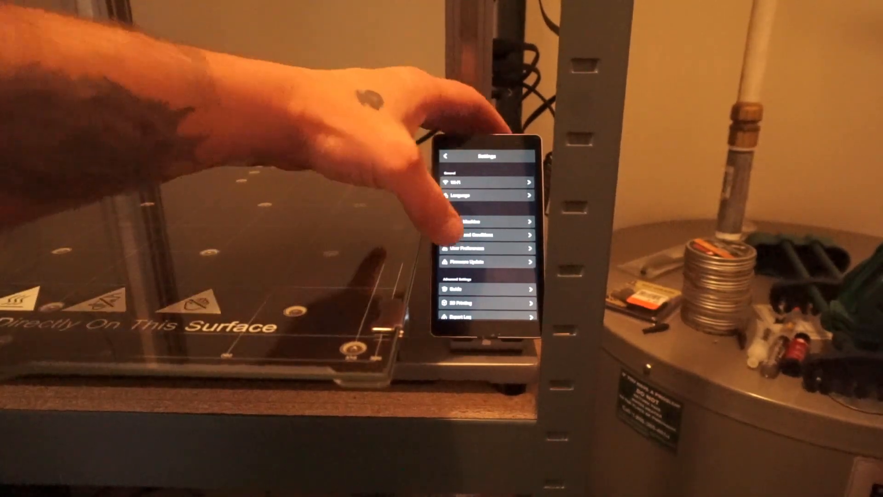
{"action": "left_click", "coordinate": [488, 260]}
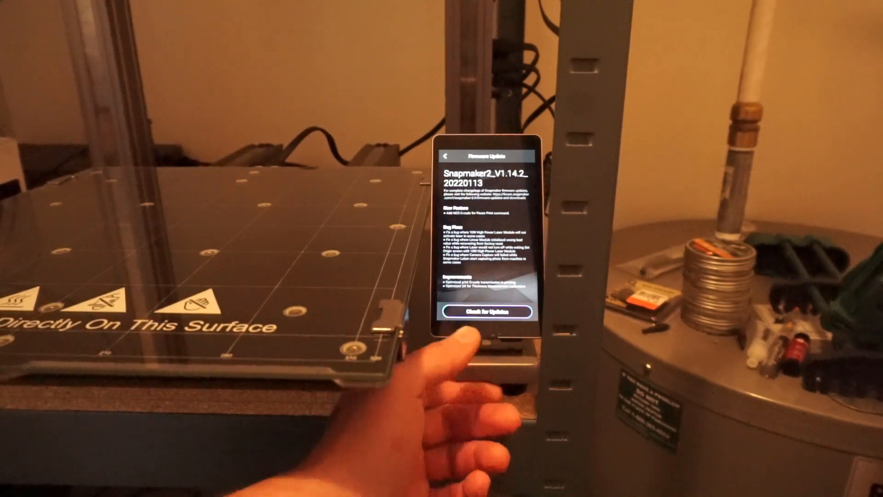
Check for updates repeatedly, confirming version V1.14.2_20220113 is current, then return.
{"action": "left_click", "coordinate": [485, 312]}
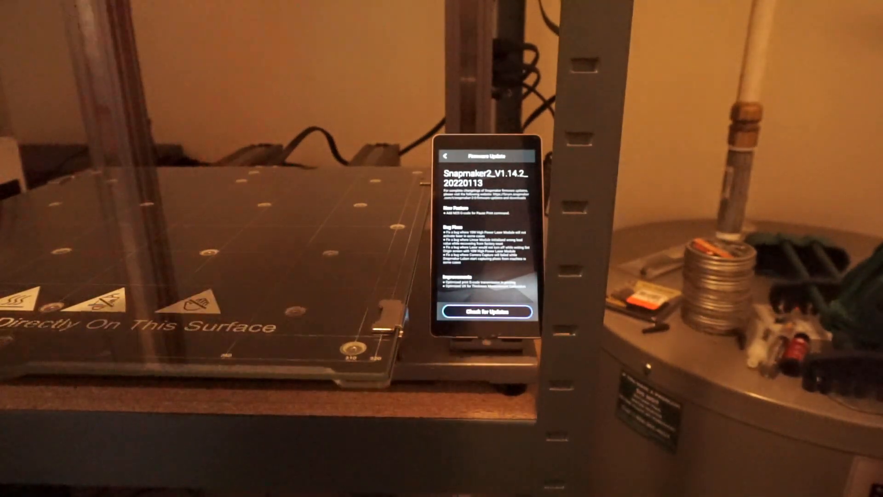
{"action": "left_click", "coordinate": [486, 311]}
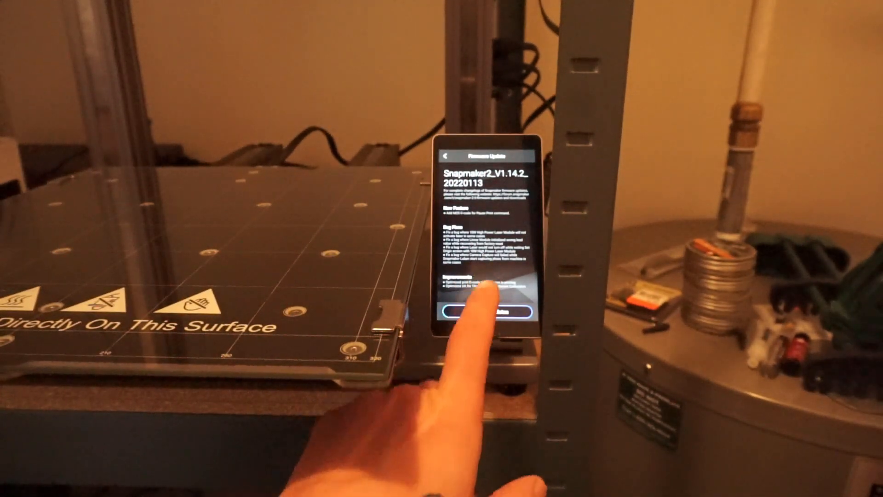
{"action": "left_click", "coordinate": [485, 311]}
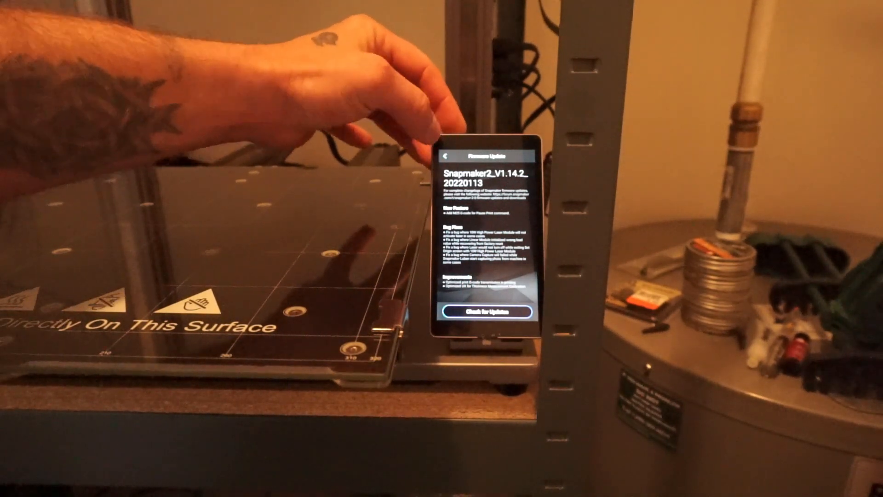
{"action": "left_click", "coordinate": [448, 156]}
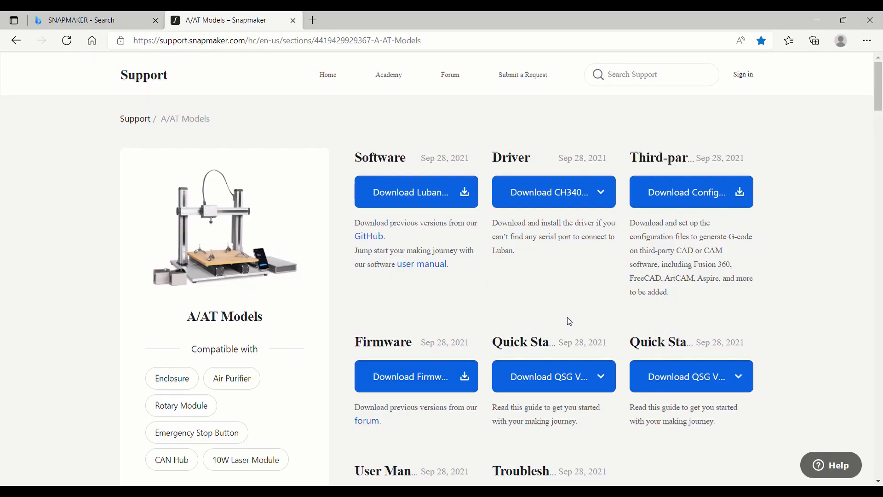
{"action": "mouse_move", "coordinate": [493, 305]}
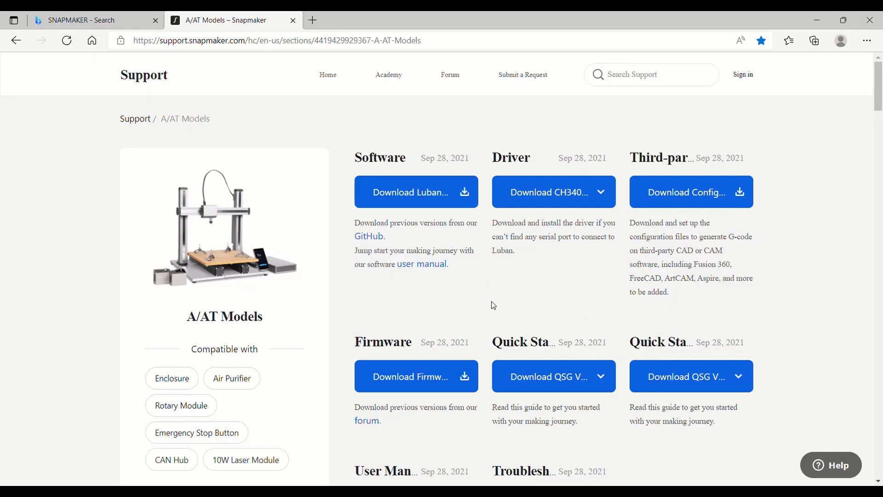
{"action": "mouse_move", "coordinate": [776, 255]}
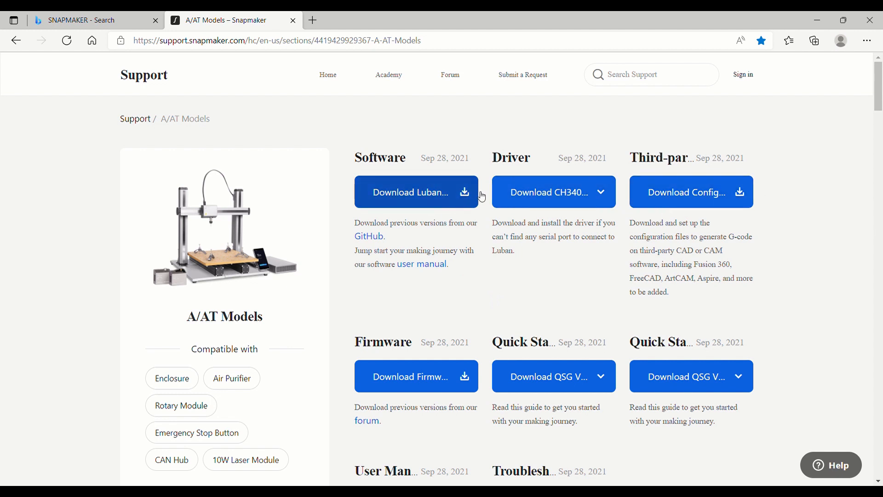
{"action": "mouse_move", "coordinate": [430, 344]}
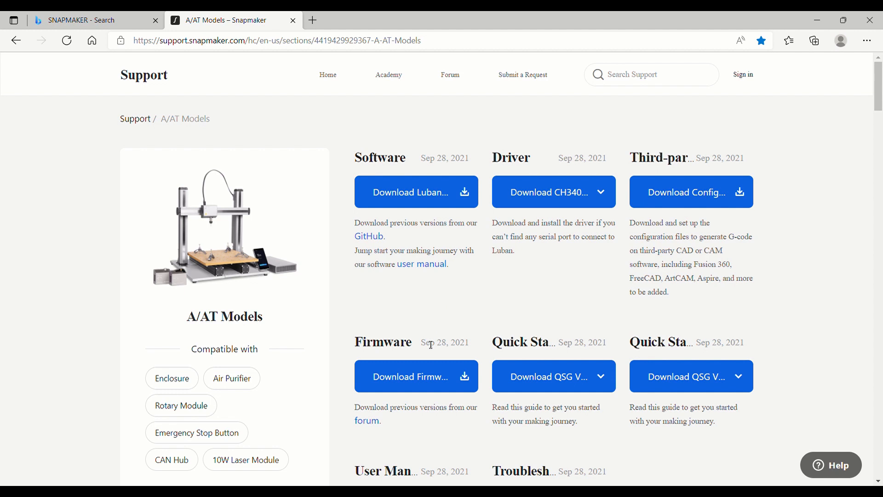
{"action": "mouse_move", "coordinate": [540, 358]}
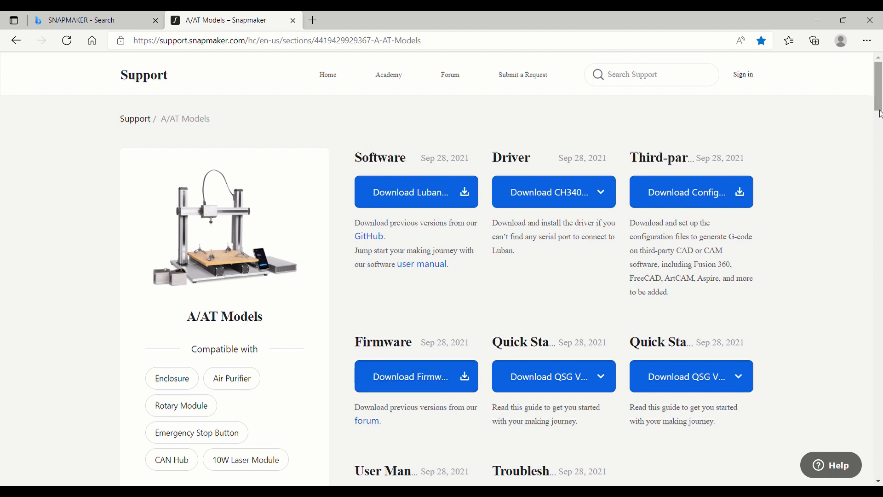
{"action": "scroll", "scroll_direction": "down", "scroll_amount": 3}
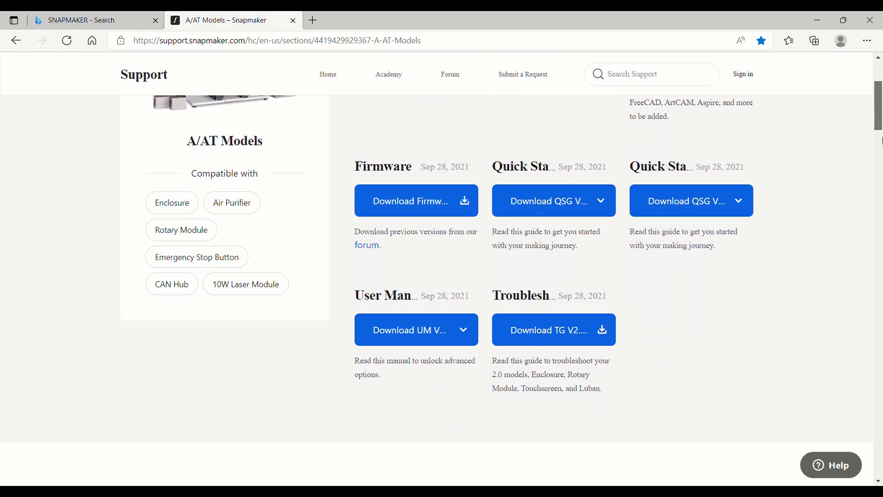
{"action": "scroll", "scroll_direction": "up", "scroll_amount": 3}
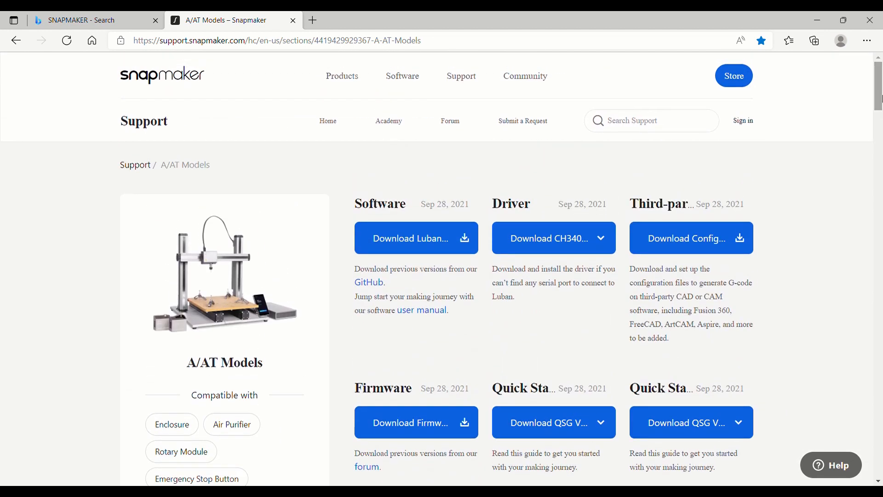